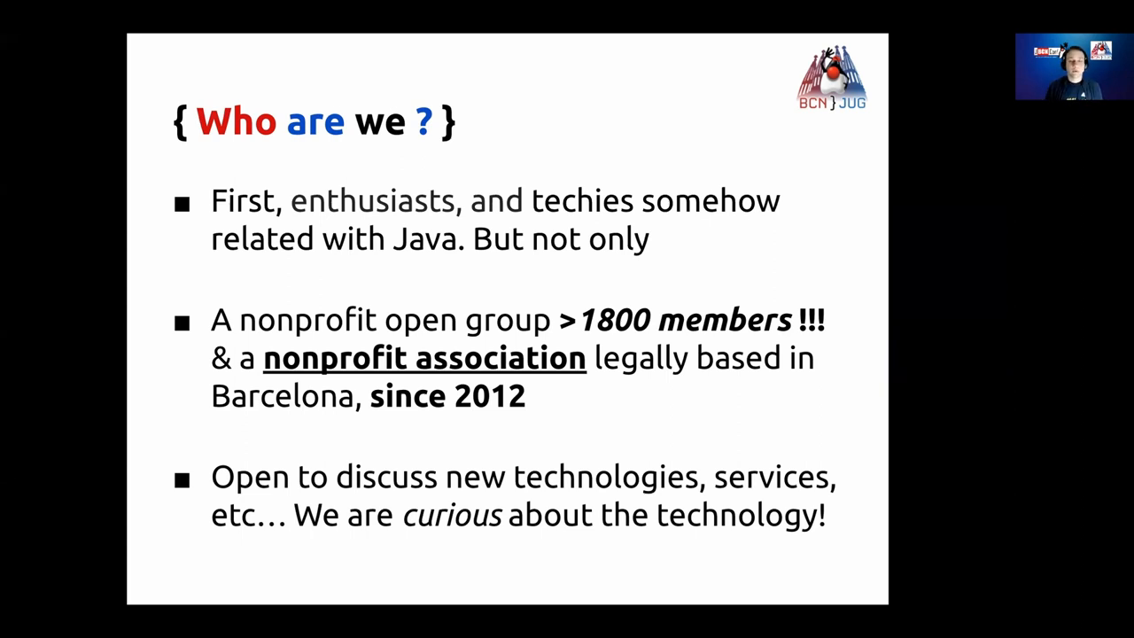
{"action": "key", "text": "Right"}
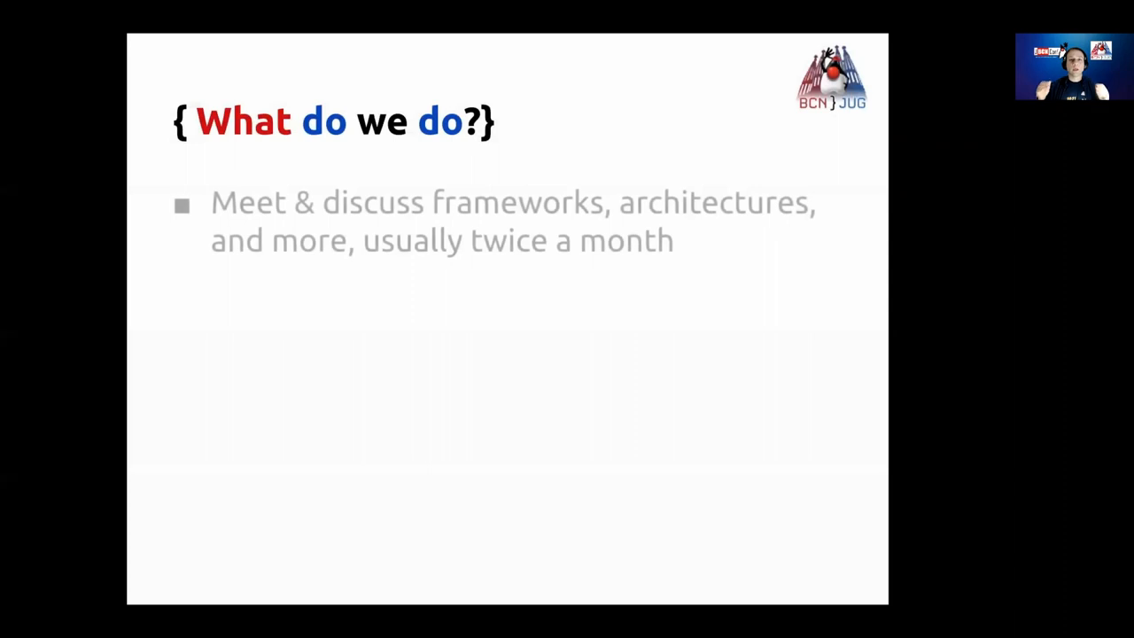
{"action": "key", "text": "right"}
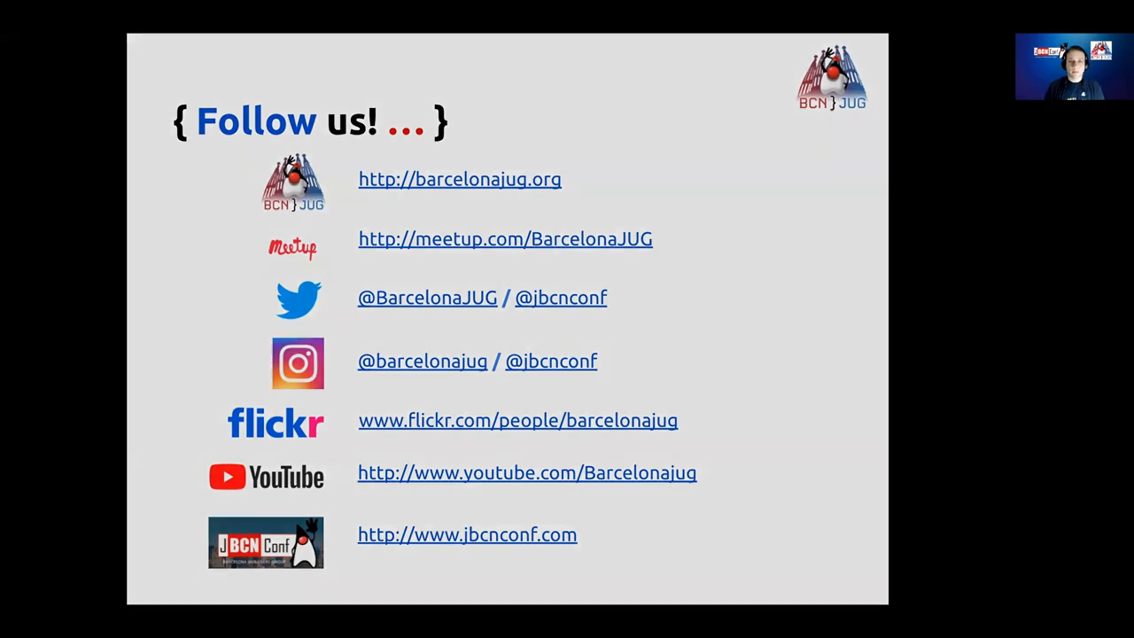
{"action": "key", "text": "right"}
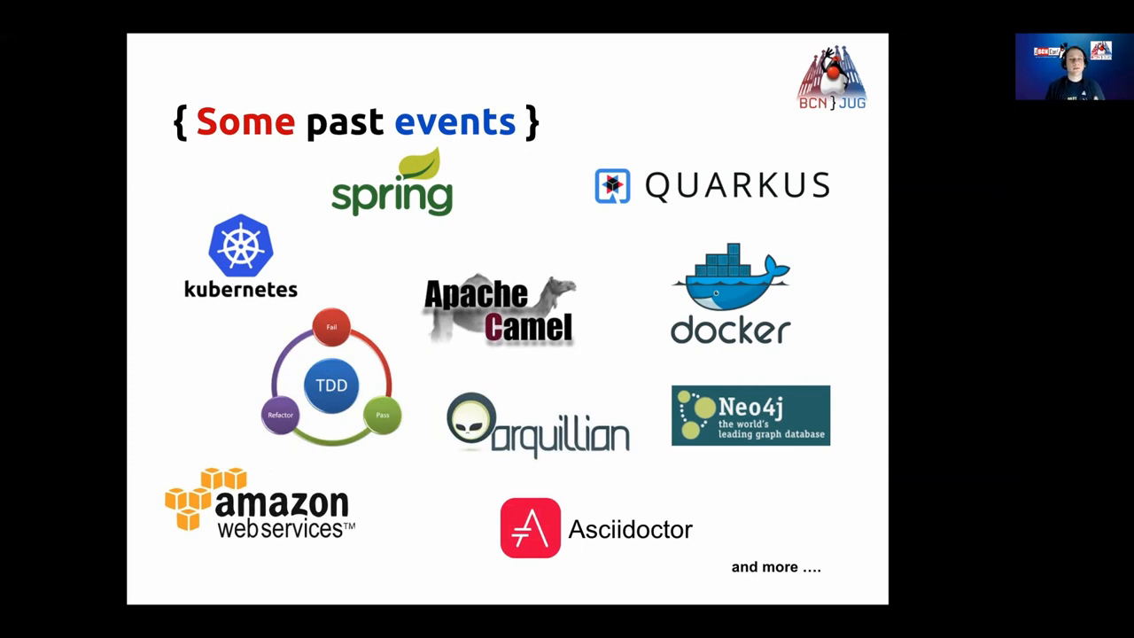
{"action": "key", "text": "right"}
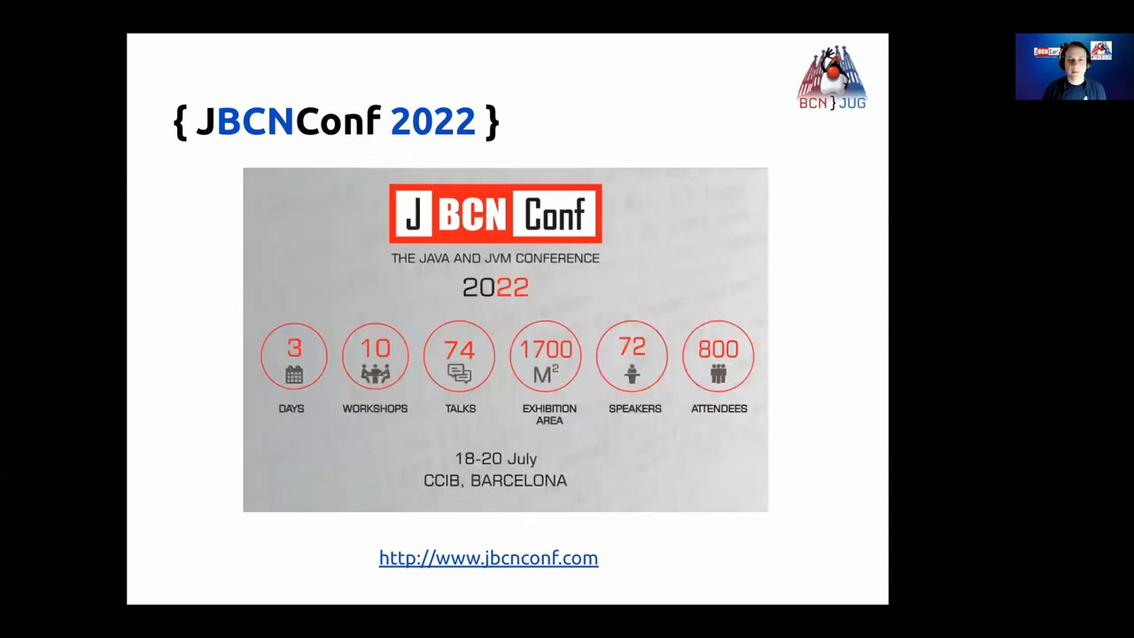
{"action": "key", "text": "right"}
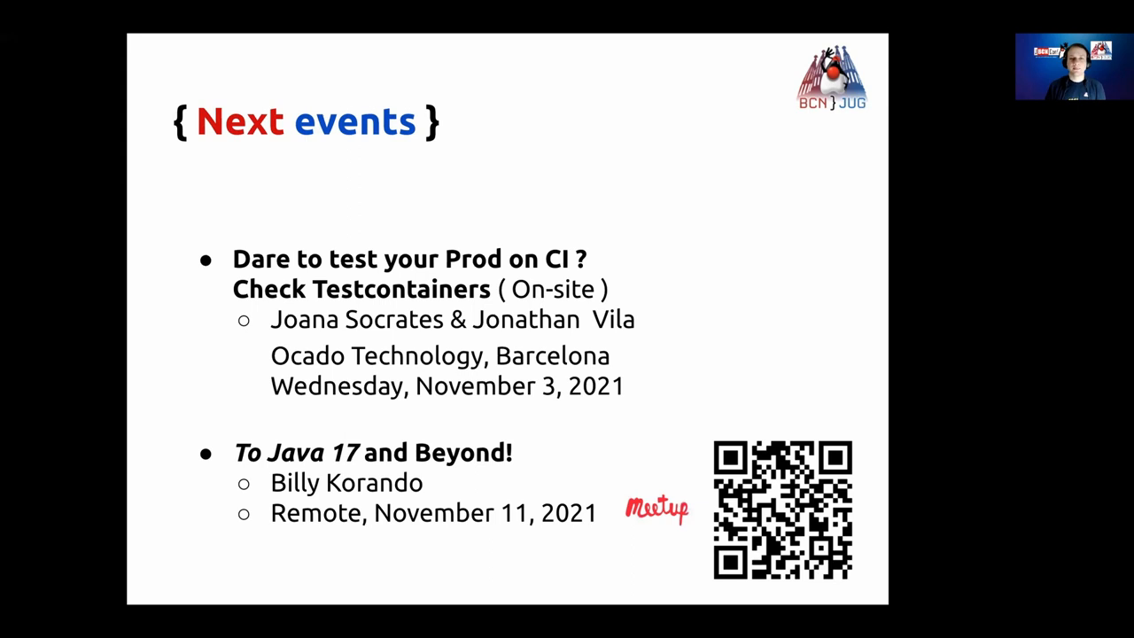
{"action": "key", "text": "Right"}
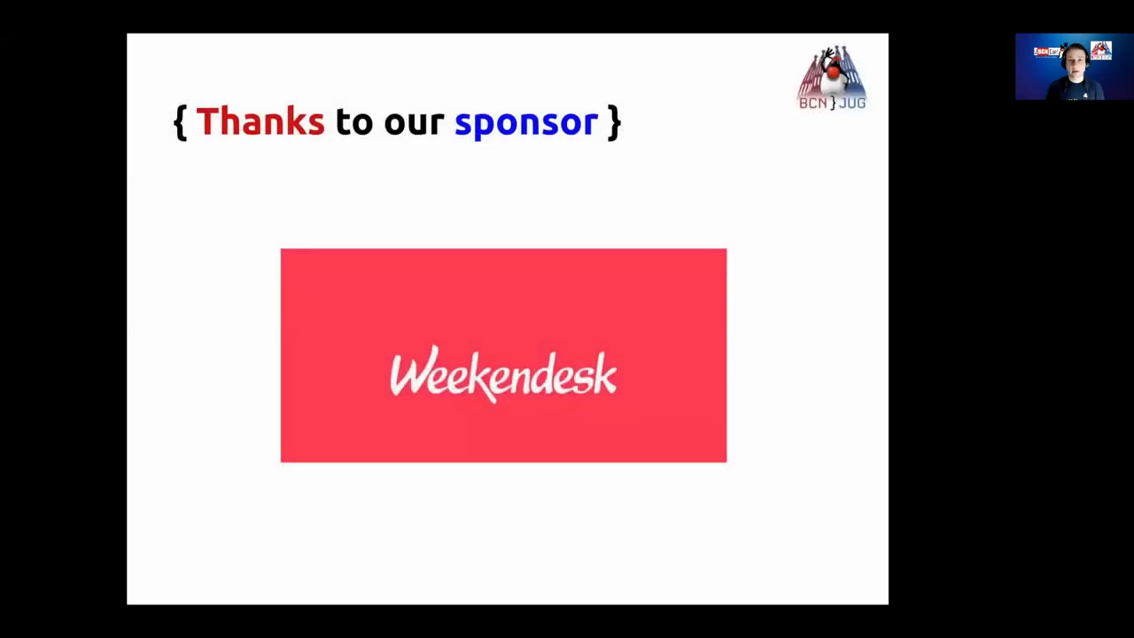